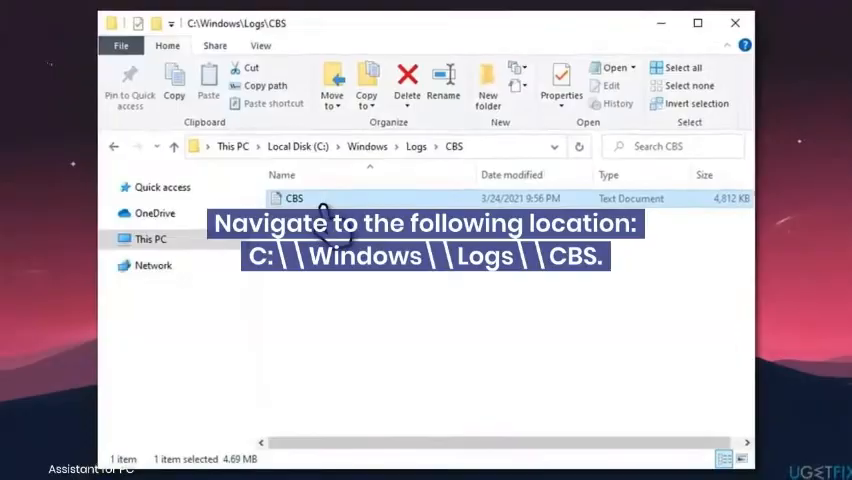
- Open CBS.log in Notepad to search it for error code 0x800f0831
double_click(292, 198)
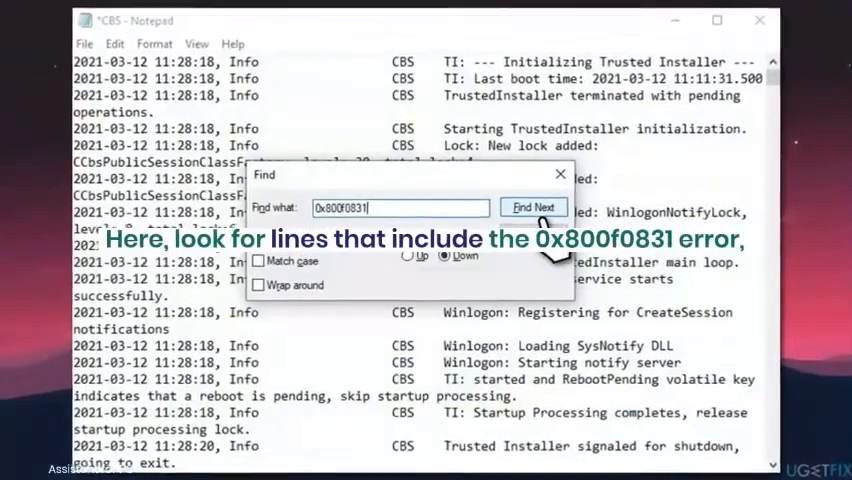